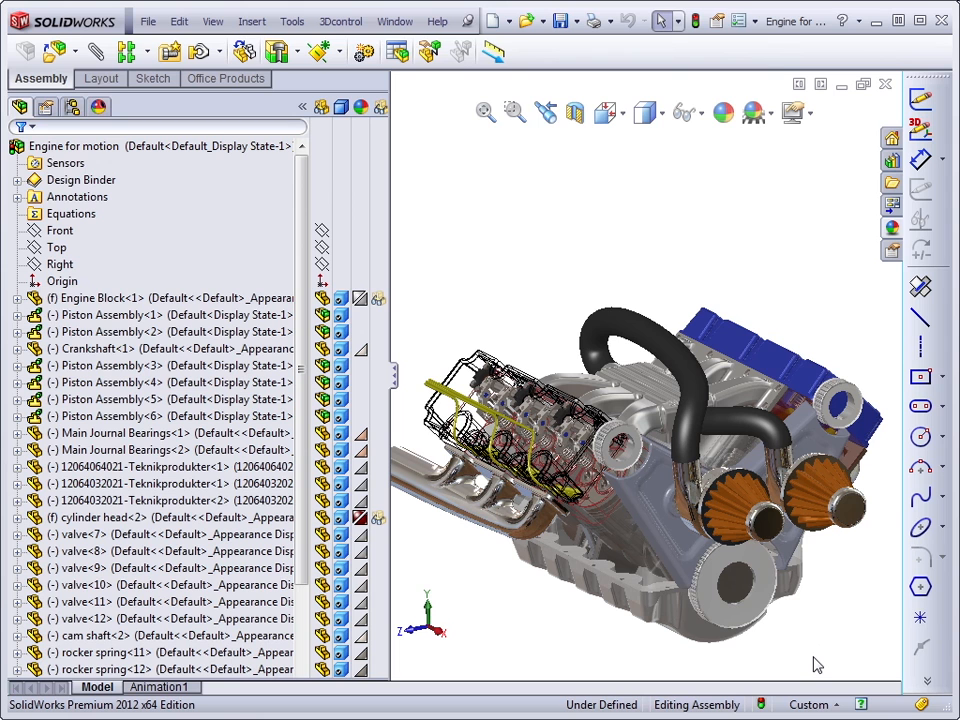
pyautogui.moveTo(697, 649)
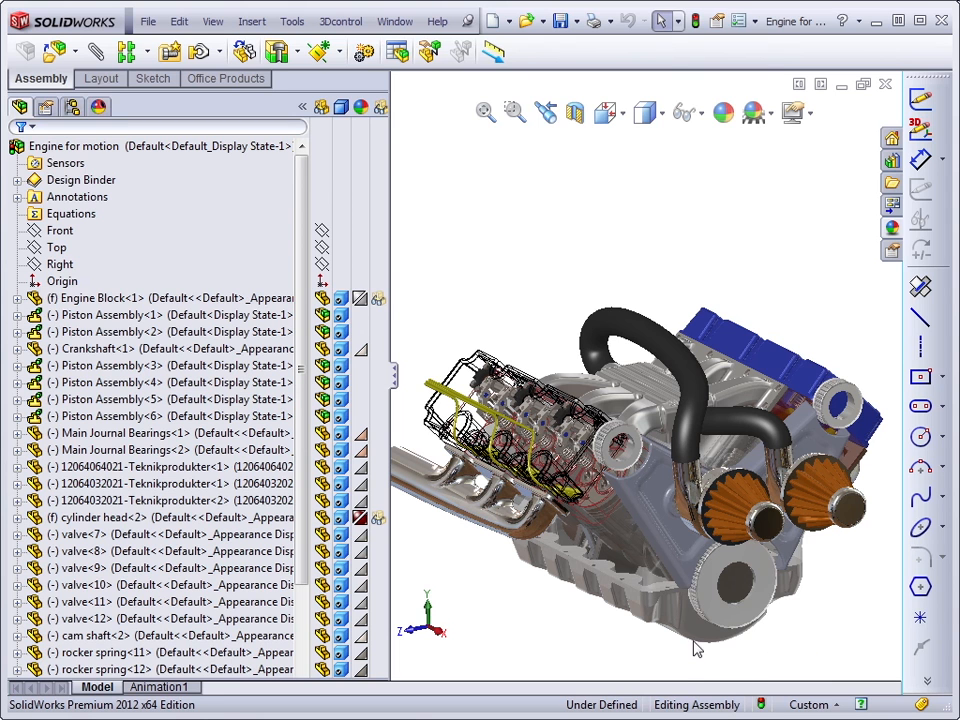
# Select the oil pan component in the engine assembly and open it as its own part
pyautogui.click(700, 620)
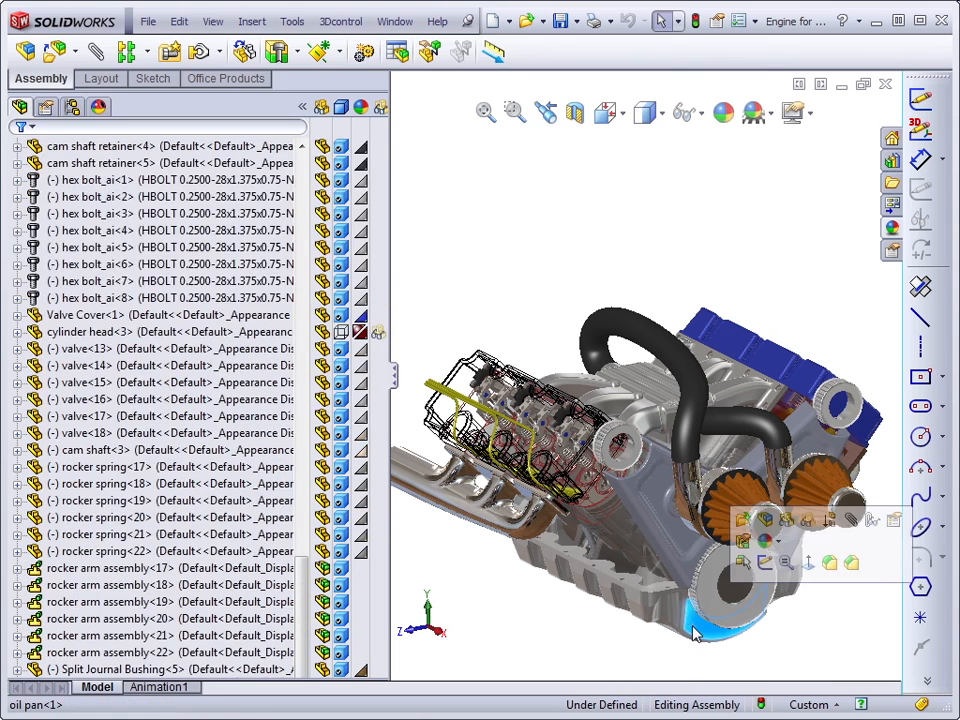
pyautogui.moveTo(725, 530)
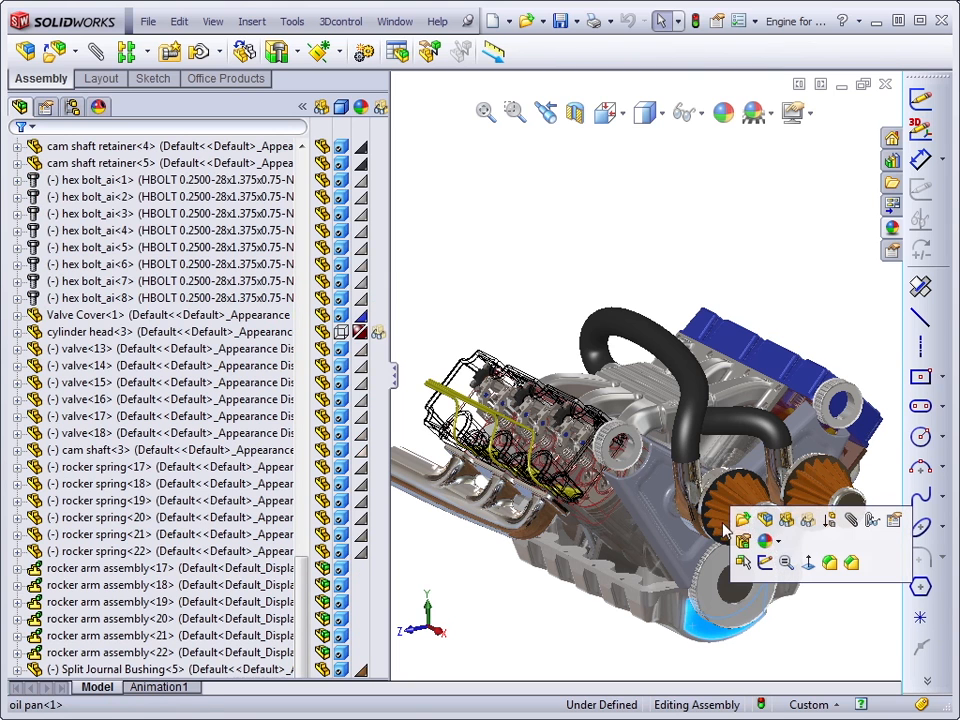
pyautogui.moveTo(744, 519)
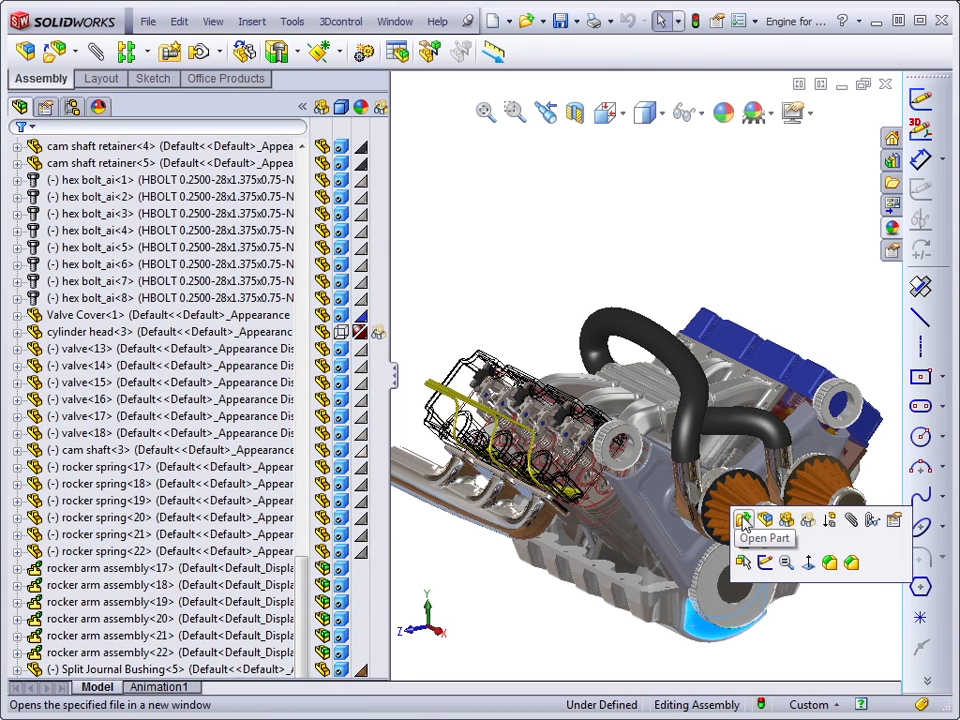
pyautogui.click(745, 519)
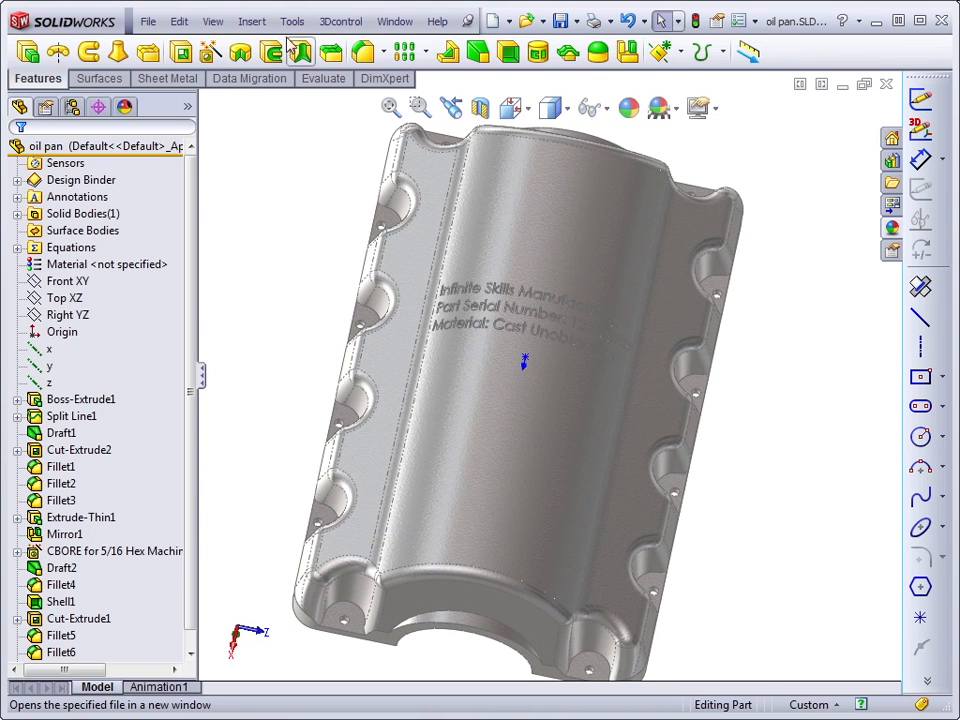
# Show the Options dropdown with Options, Customize and Add-Ins
pyautogui.click(251, 21)
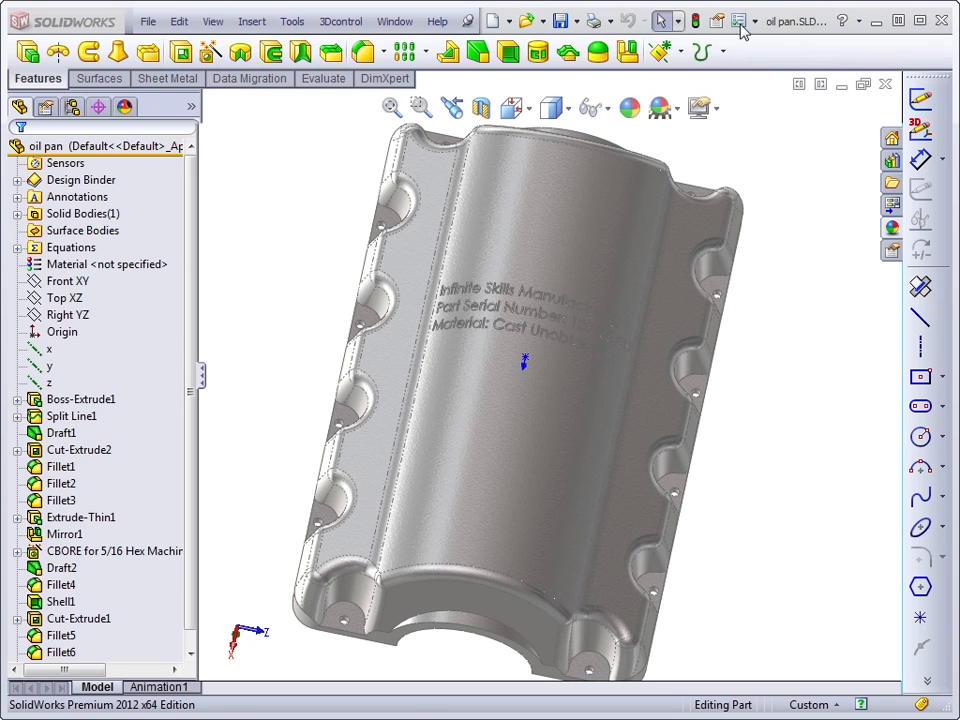
pyautogui.click(739, 20)
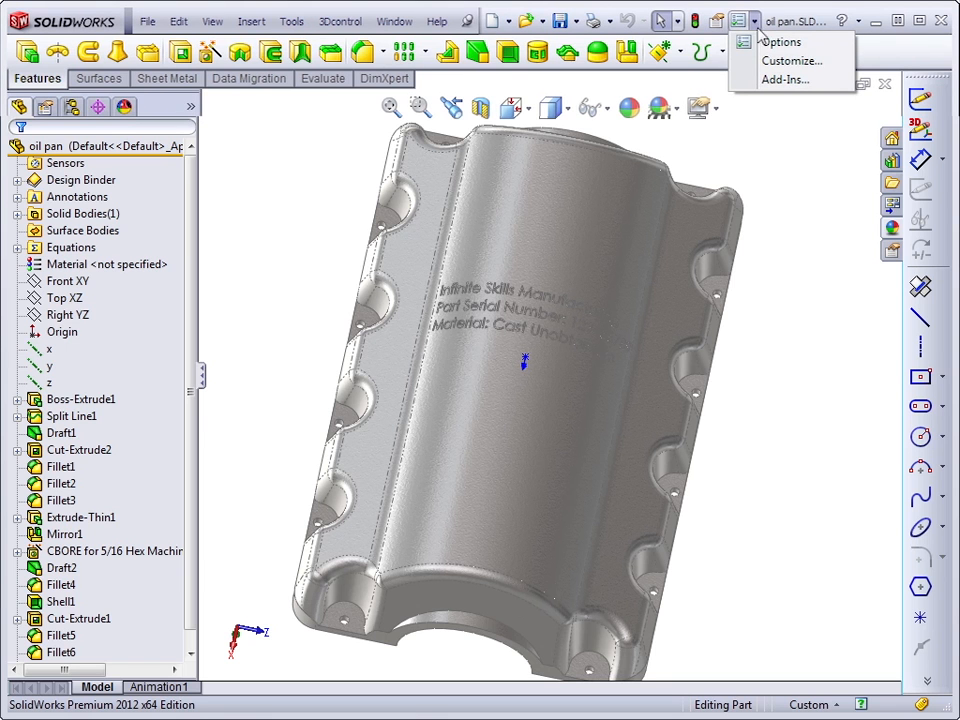
# In Customize, browse the Features commands to look up the Wrap tool
pyautogui.click(792, 61)
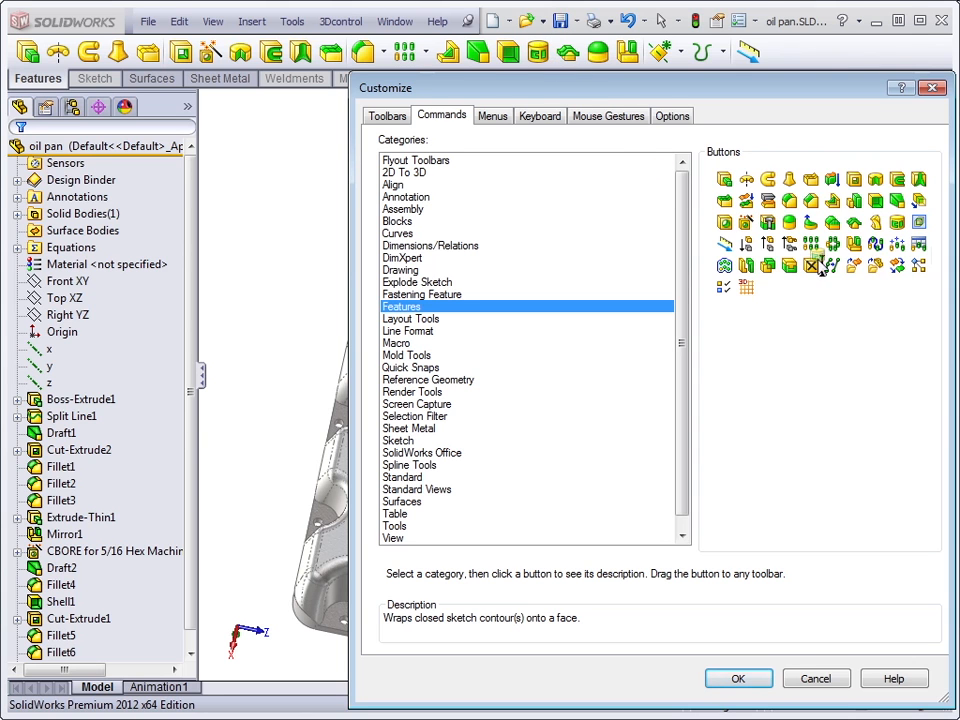
pyautogui.click(738, 678)
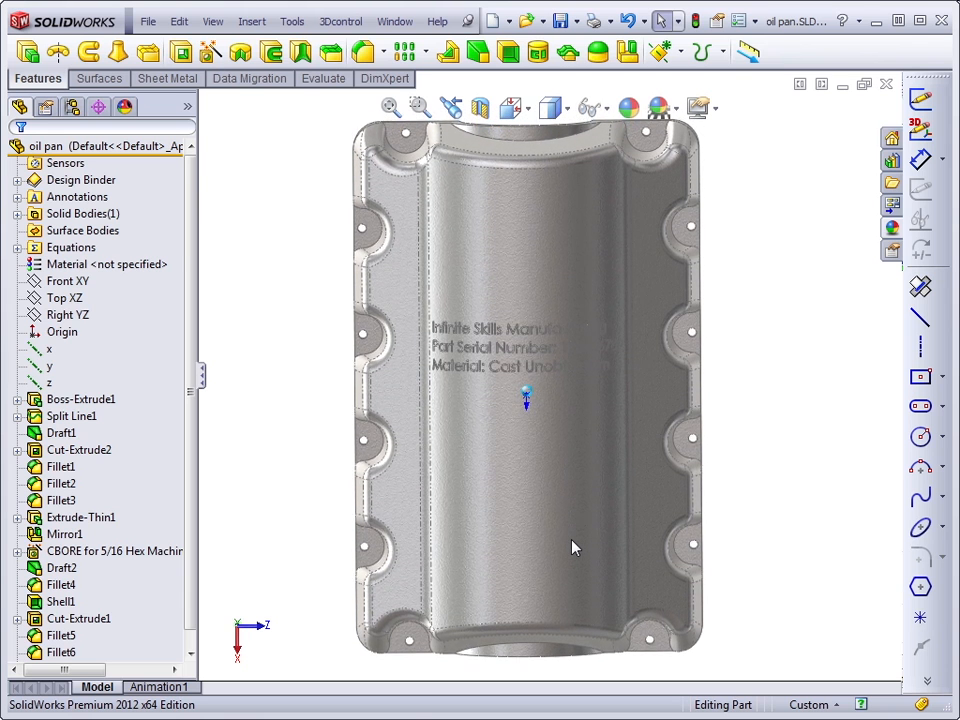
pyautogui.click(67, 314)
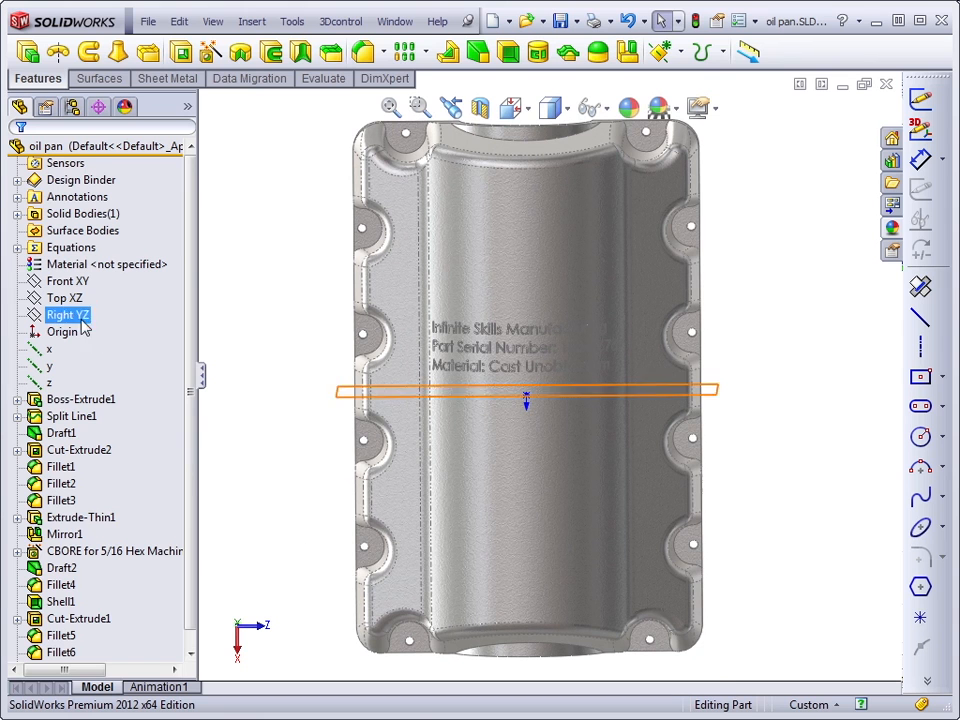
pyautogui.click(62, 298)
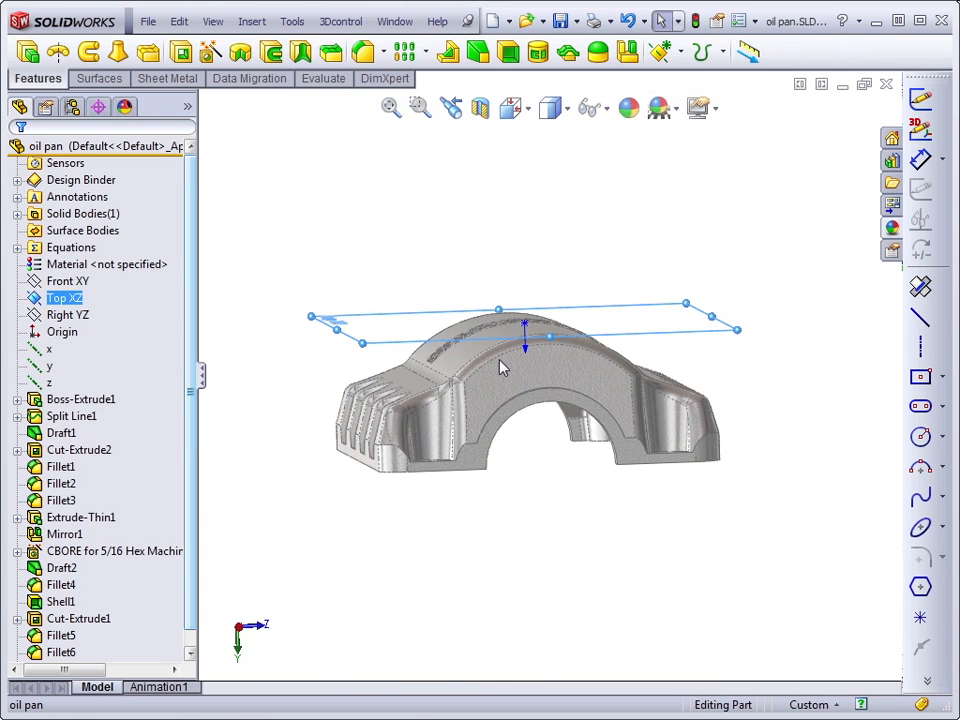
pyautogui.moveTo(463, 365)
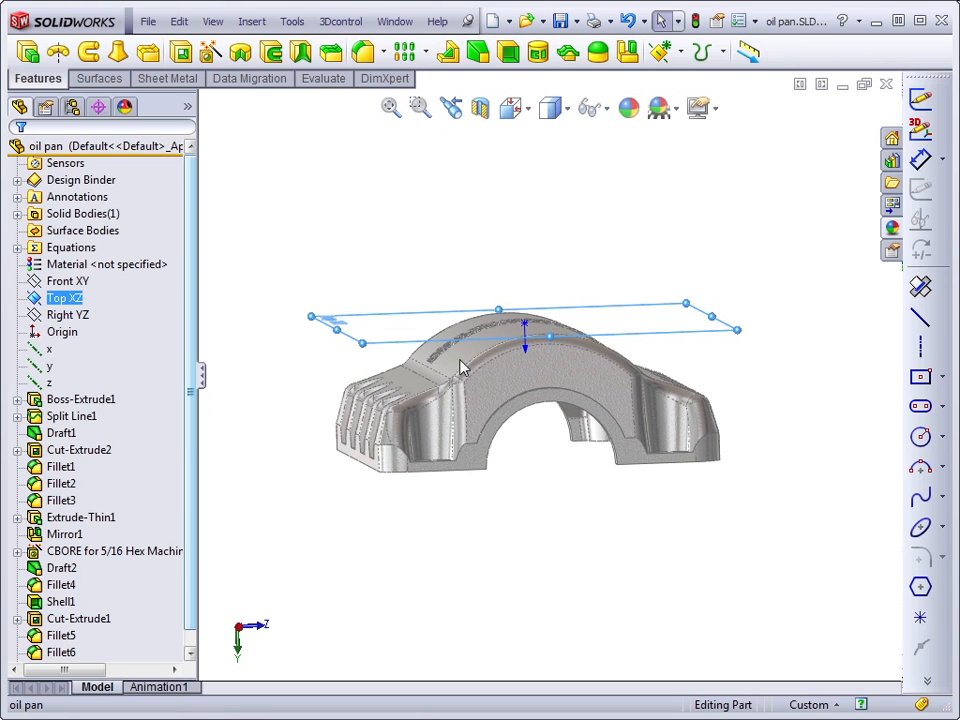
pyautogui.moveTo(477, 362)
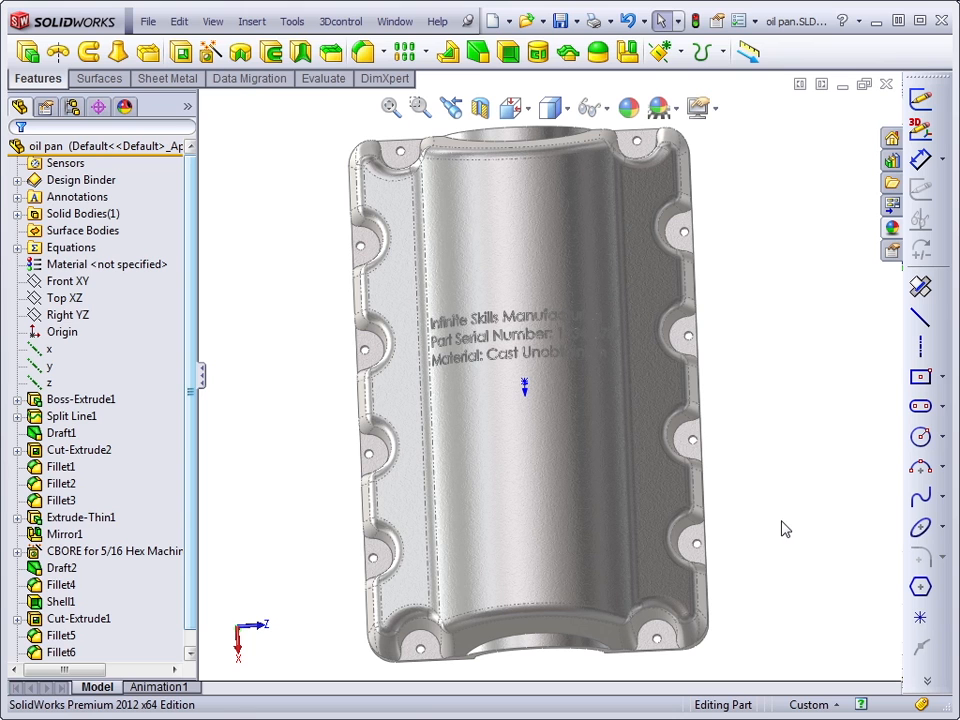
pyautogui.moveTo(898, 503)
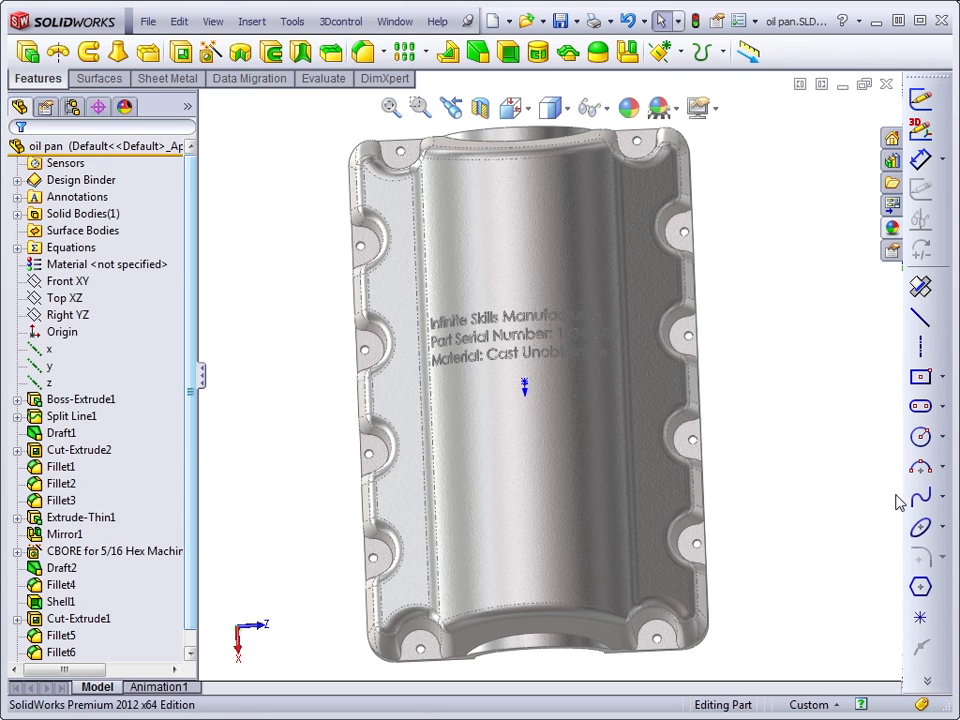
pyautogui.moveTo(789, 555)
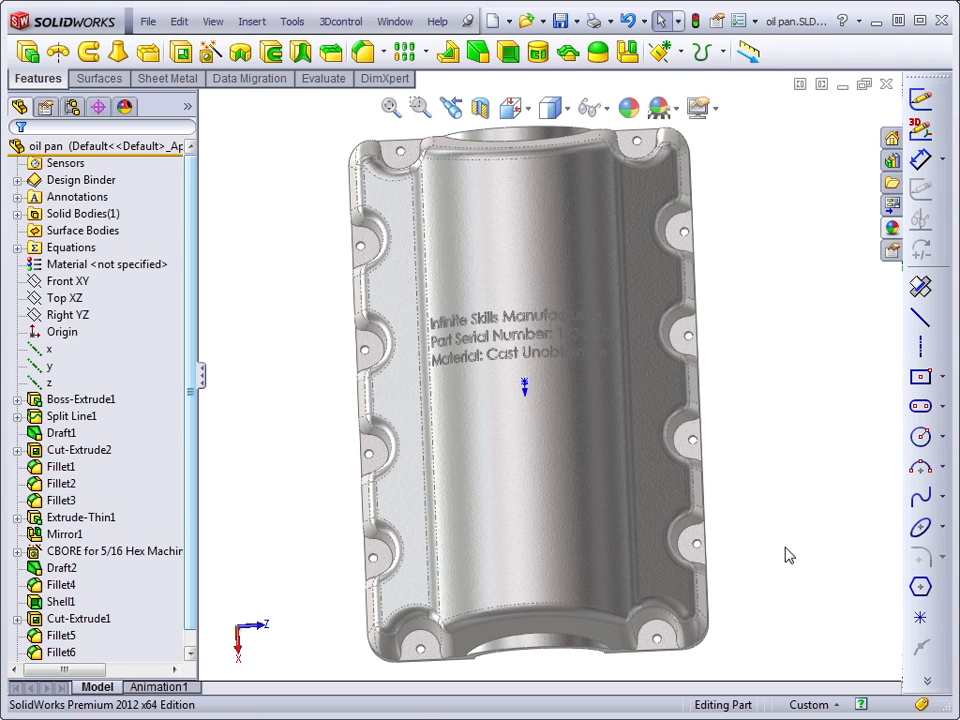
# Start a new sketch on the Top XZ plane and switch to centerlines
pyautogui.click(64, 298)
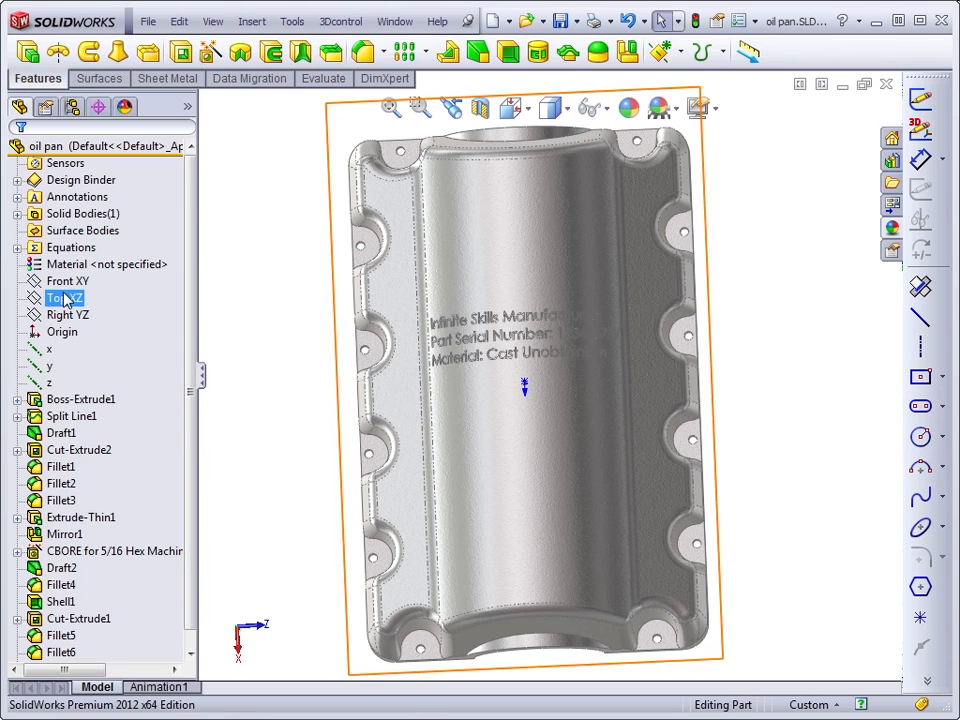
pyautogui.click(62, 297)
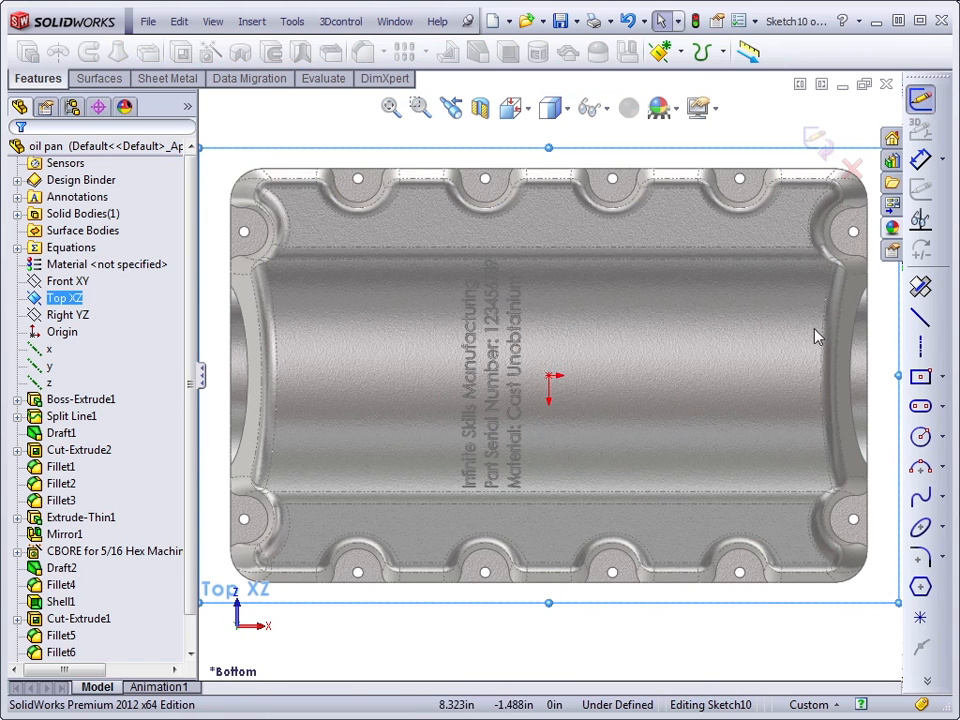
pyautogui.moveTo(920, 348)
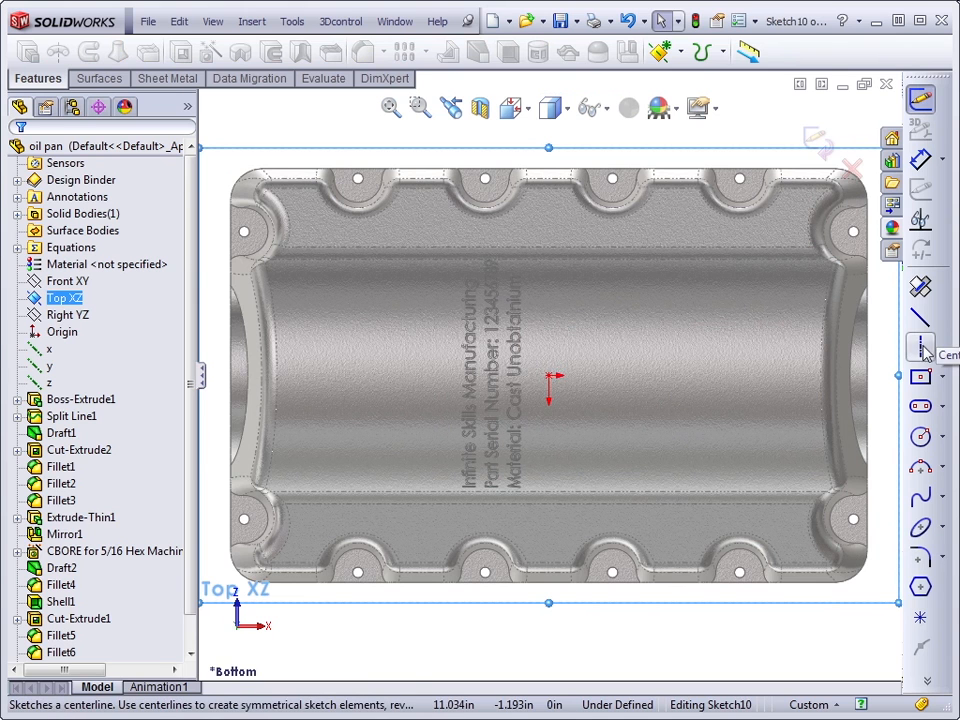
pyautogui.click(920, 346)
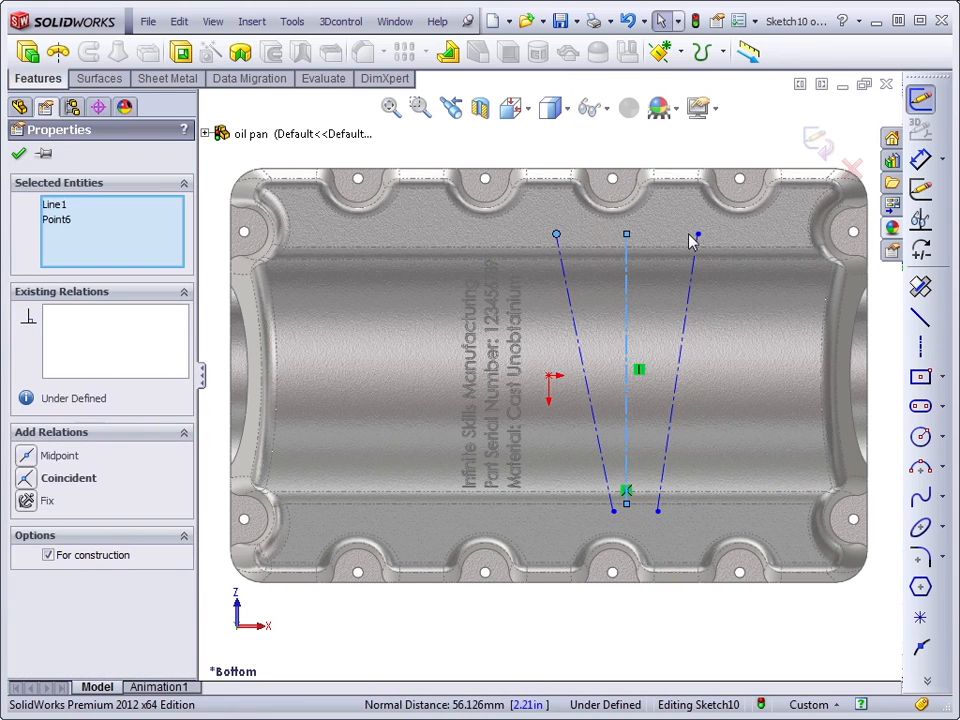
# Make the construction line endpoints symmetric and fit circles between the tapered lines
pyautogui.click(697, 236)
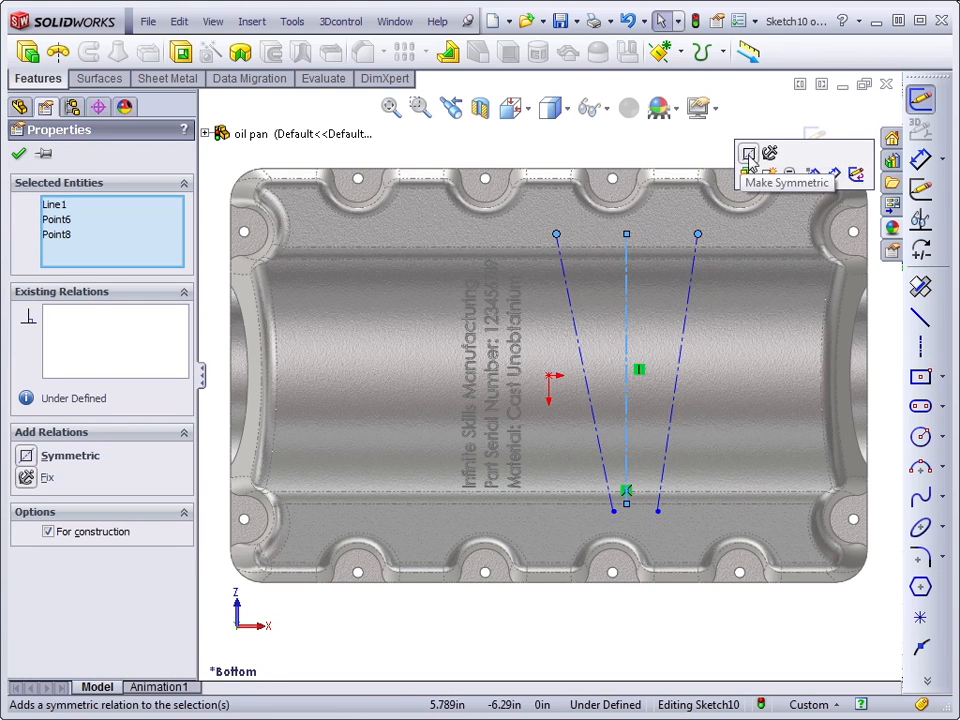
pyautogui.click(748, 152)
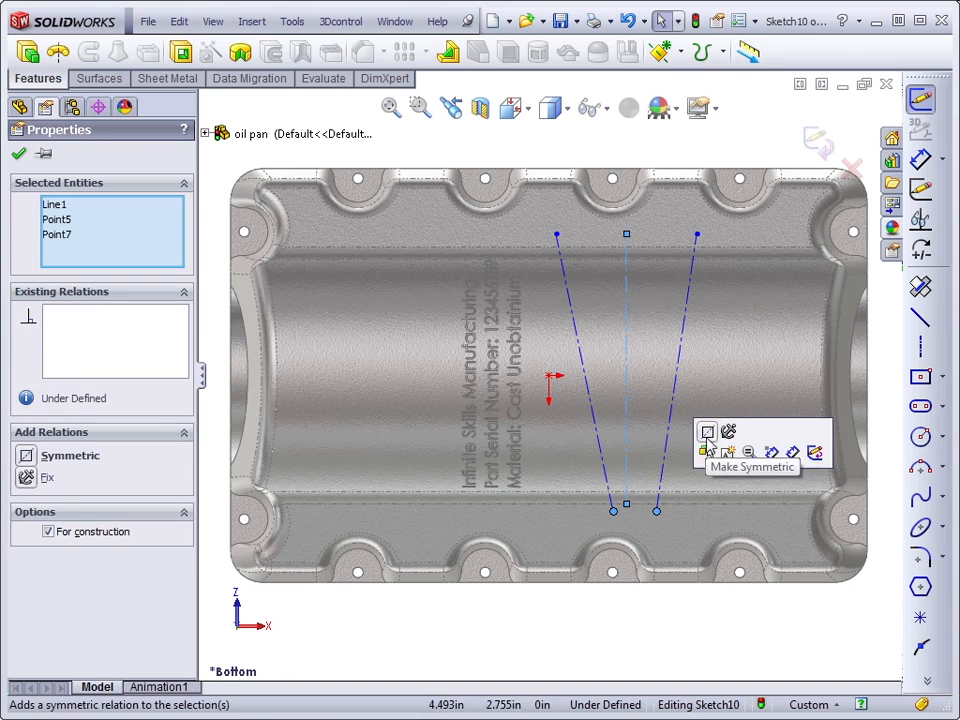
pyautogui.click(708, 431)
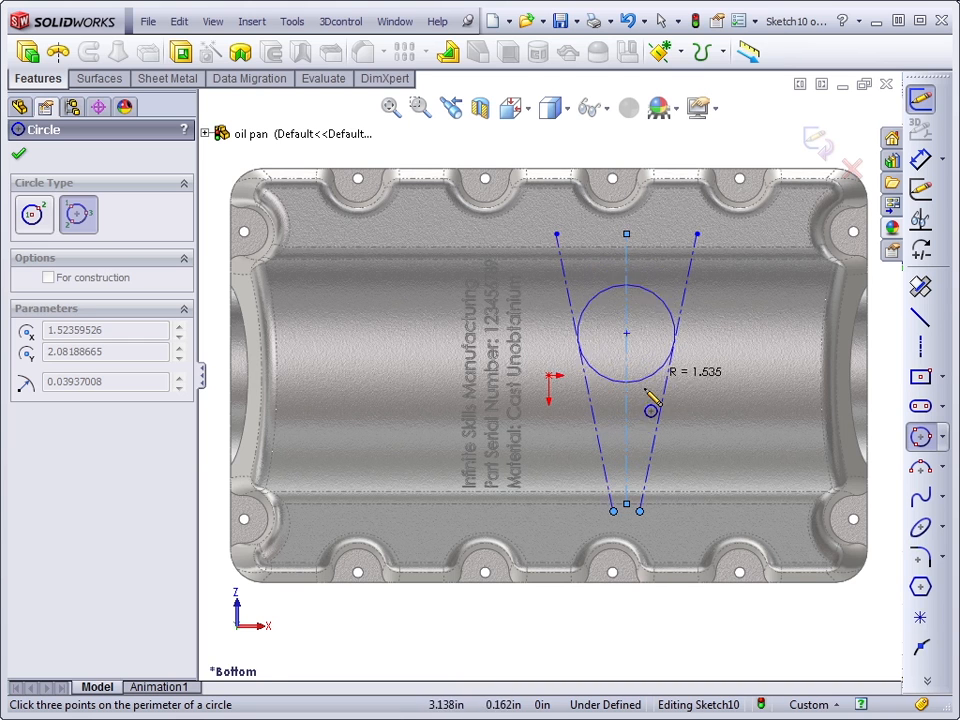
pyautogui.click(625, 487)
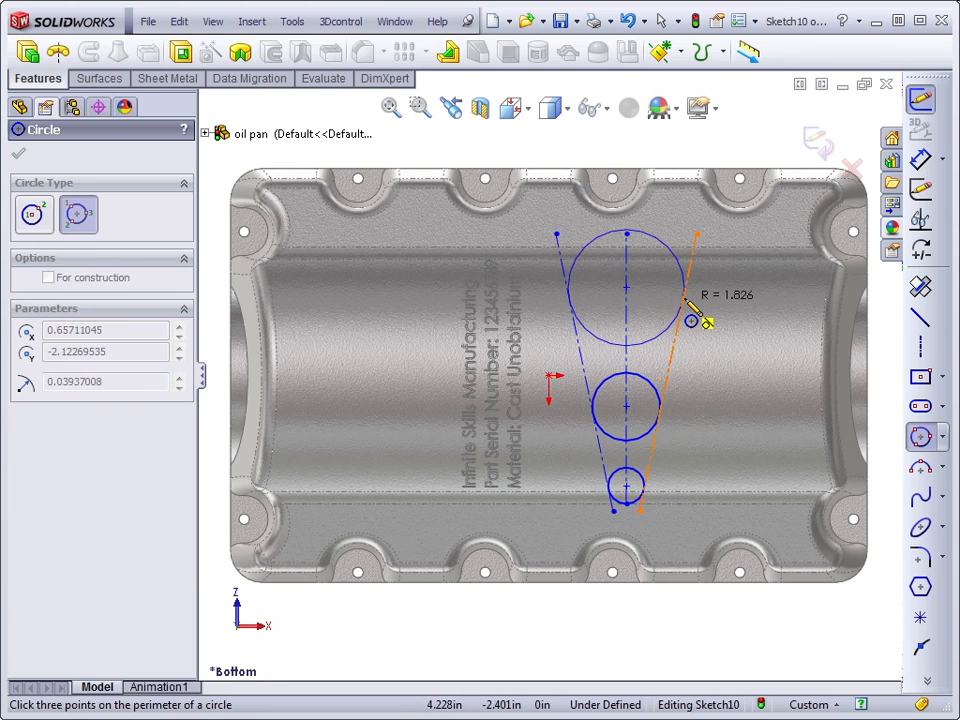
pyautogui.moveTo(690, 305); pyautogui.dragTo(690, 335)
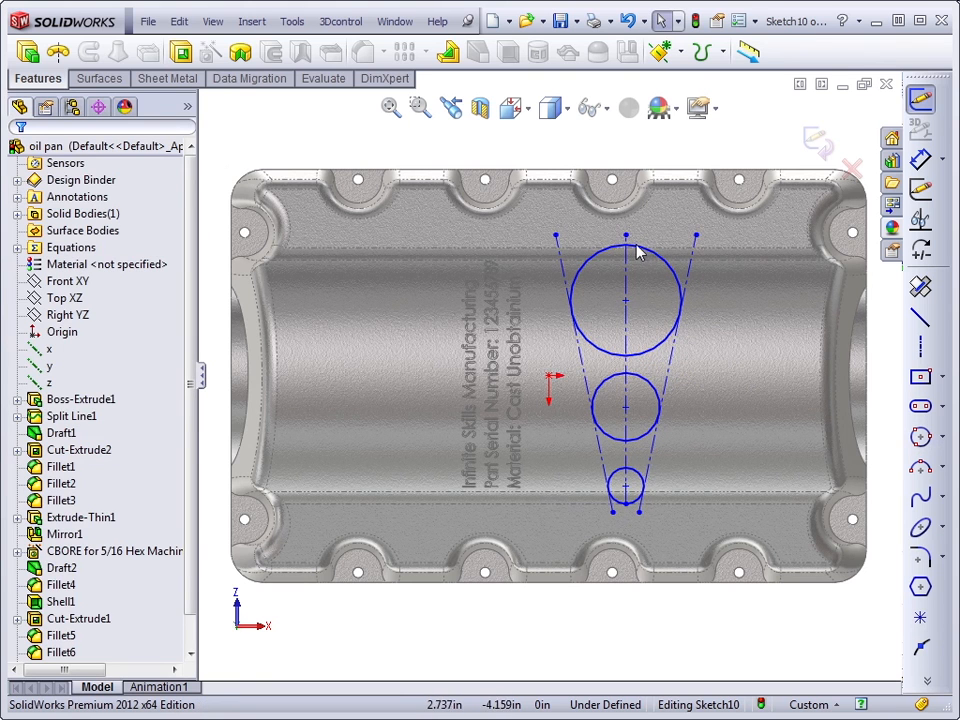
pyautogui.moveTo(735, 272)
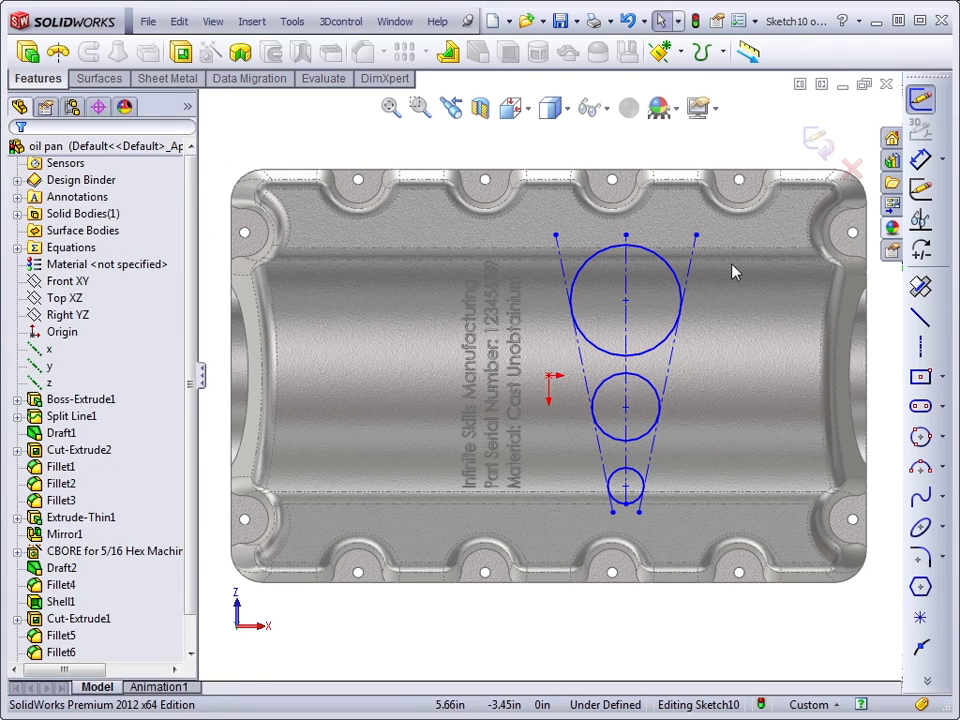
# Exit the three-circle sketch so Sketch10 appears in the feature tree
pyautogui.click(61, 483)
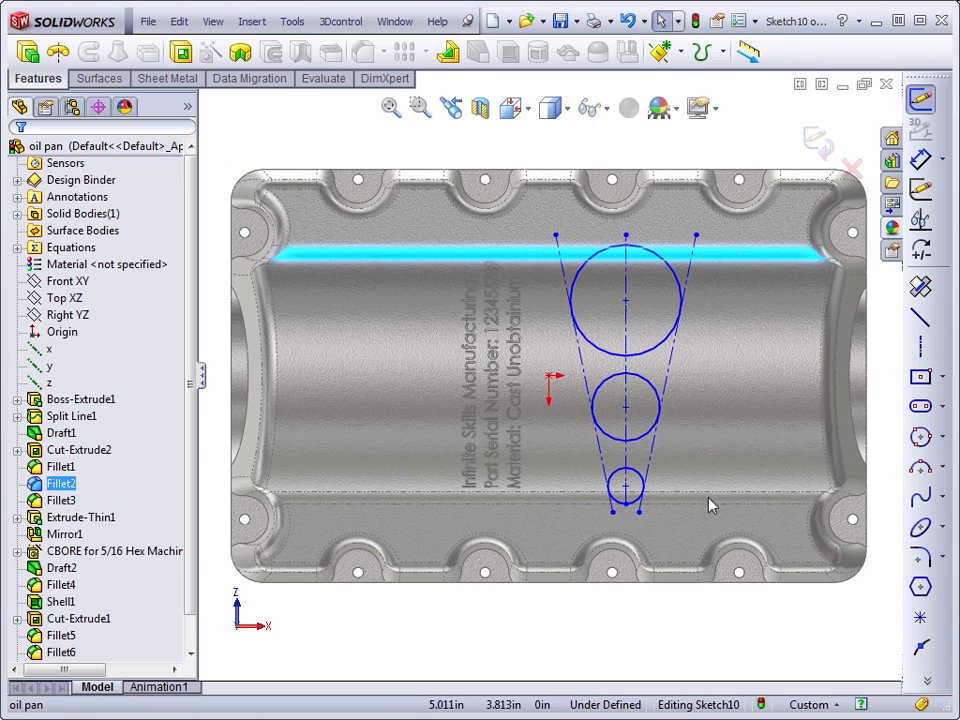
pyautogui.moveTo(705, 503)
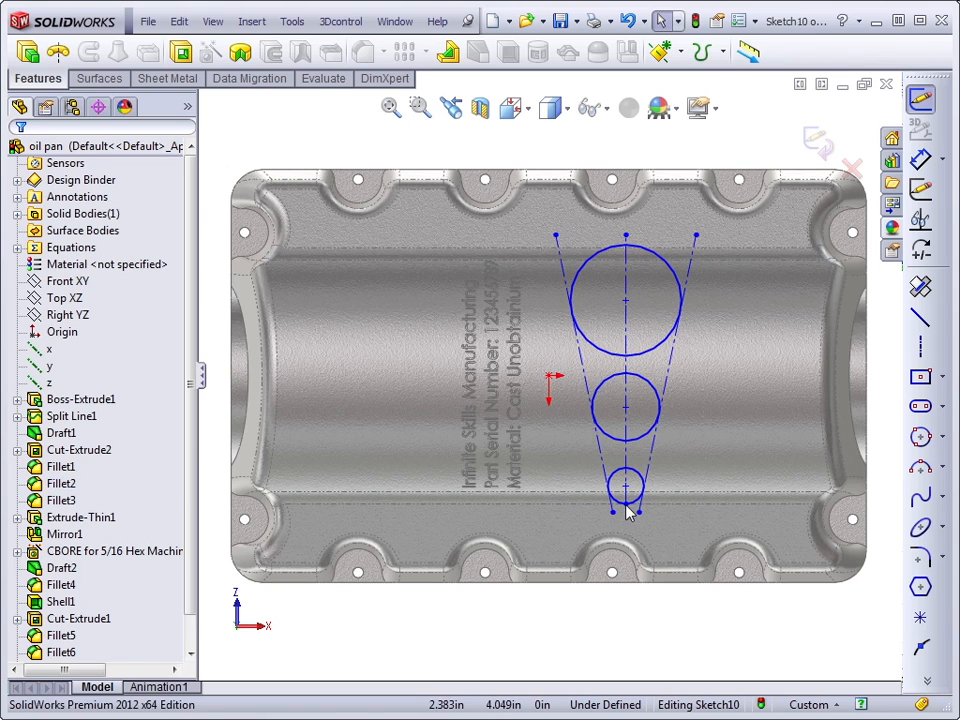
pyautogui.moveTo(668, 507)
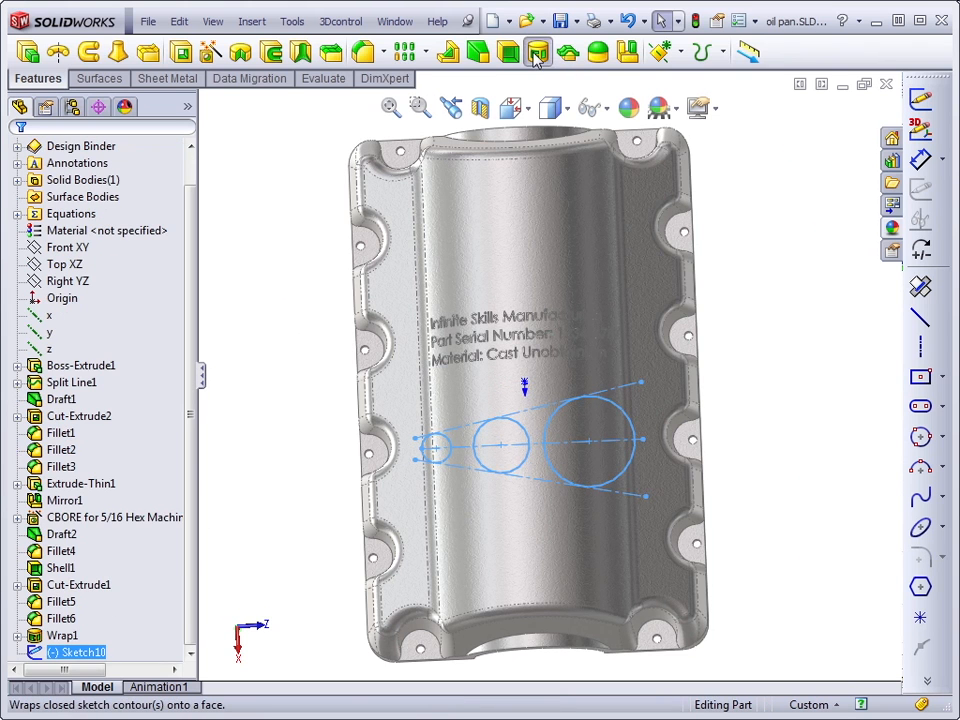
# Create a Wrap of the circle sketch as a 0.050in deboss on the curved face
pyautogui.click(537, 51)
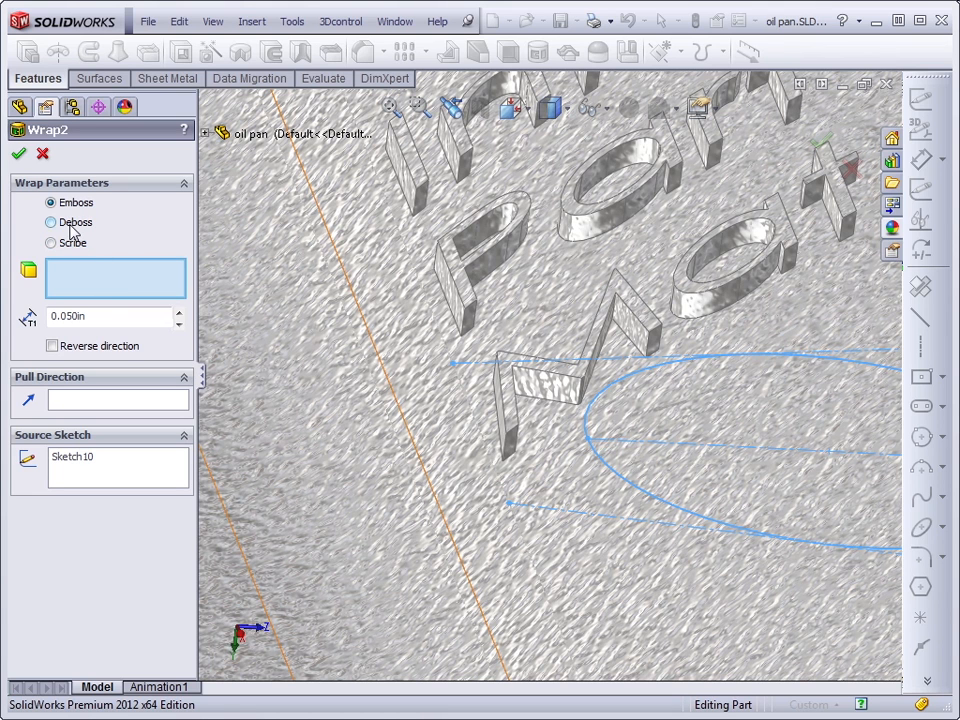
pyautogui.click(51, 222)
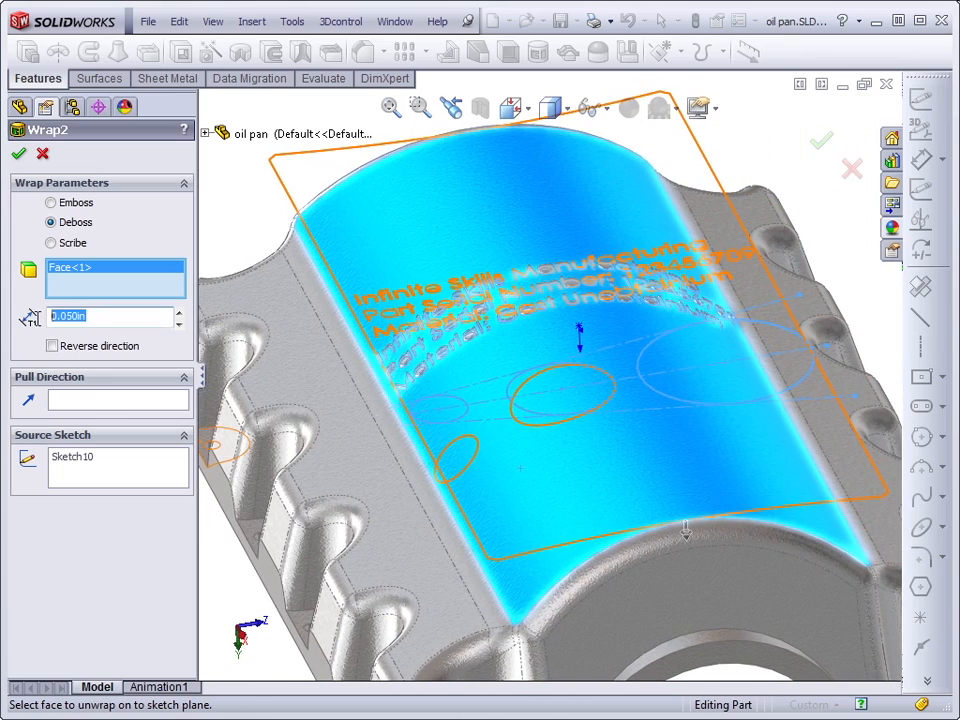
pyautogui.moveTo(67, 316)
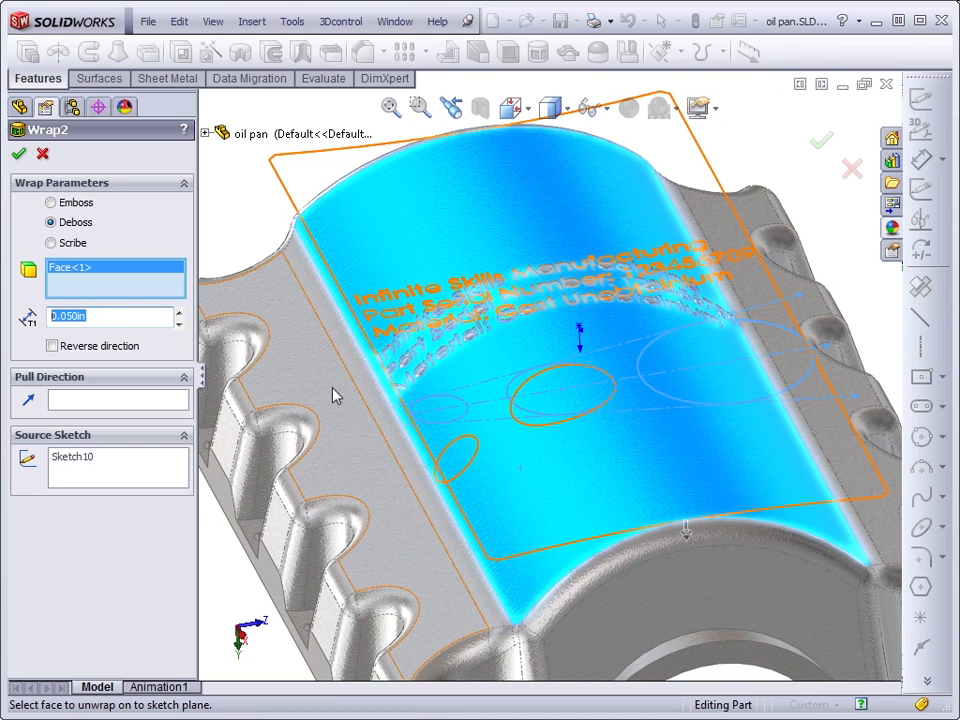
pyautogui.moveTo(118, 408)
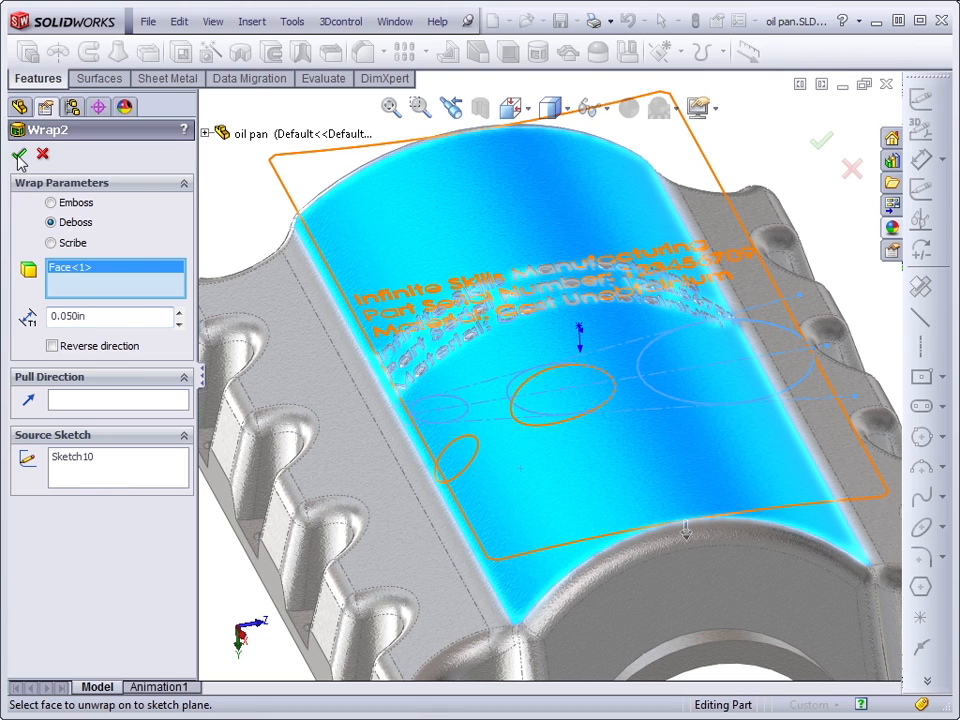
pyautogui.click(19, 159)
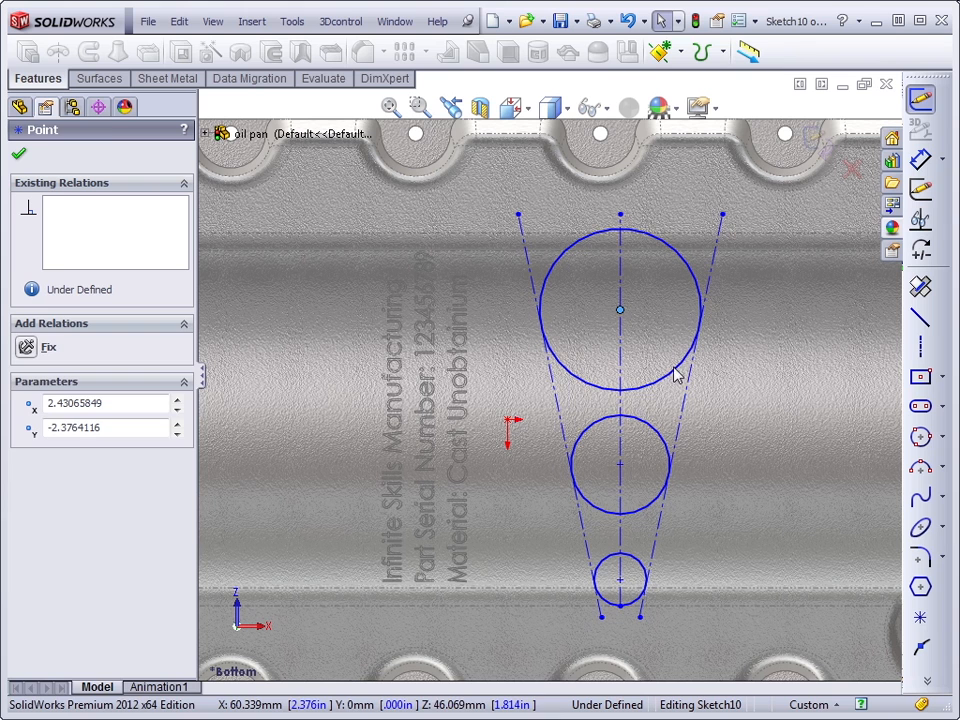
# Accept Wrap2 and select the large circle in Sketch10 for editing
pyautogui.click(618, 300)
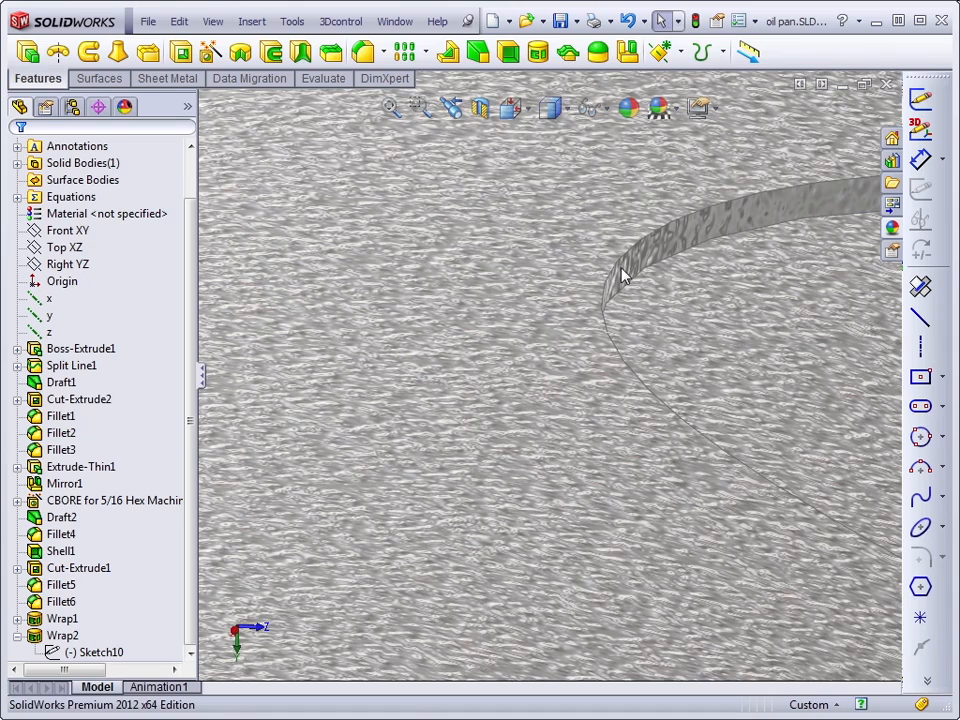
# Inspect the three circle recesses on the pan's curved bottom face
pyautogui.click(620, 275)
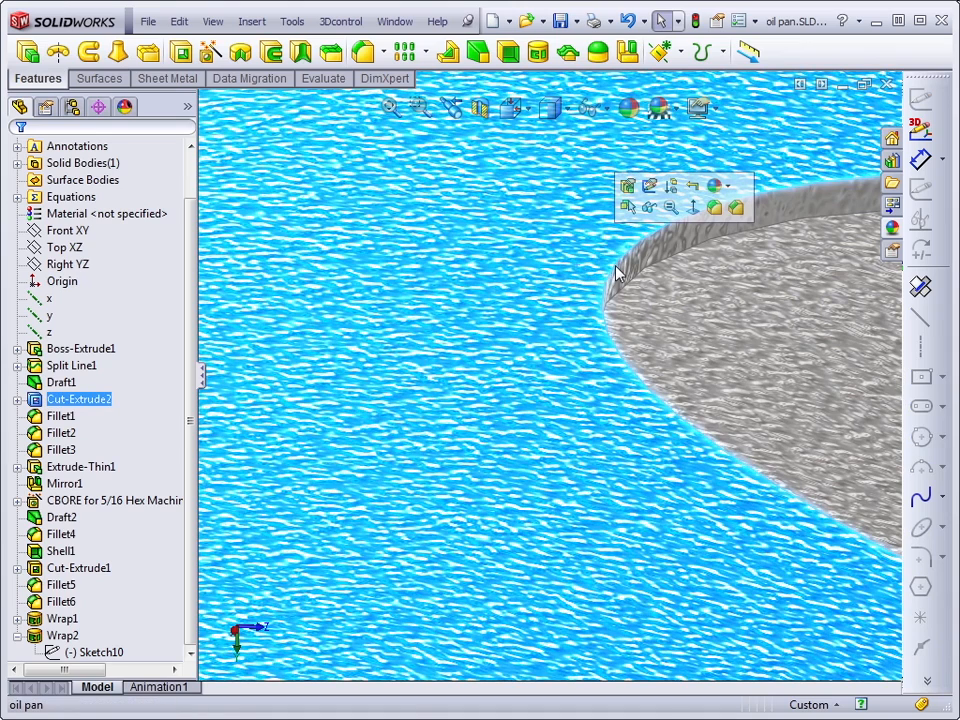
pyautogui.moveTo(640, 270)
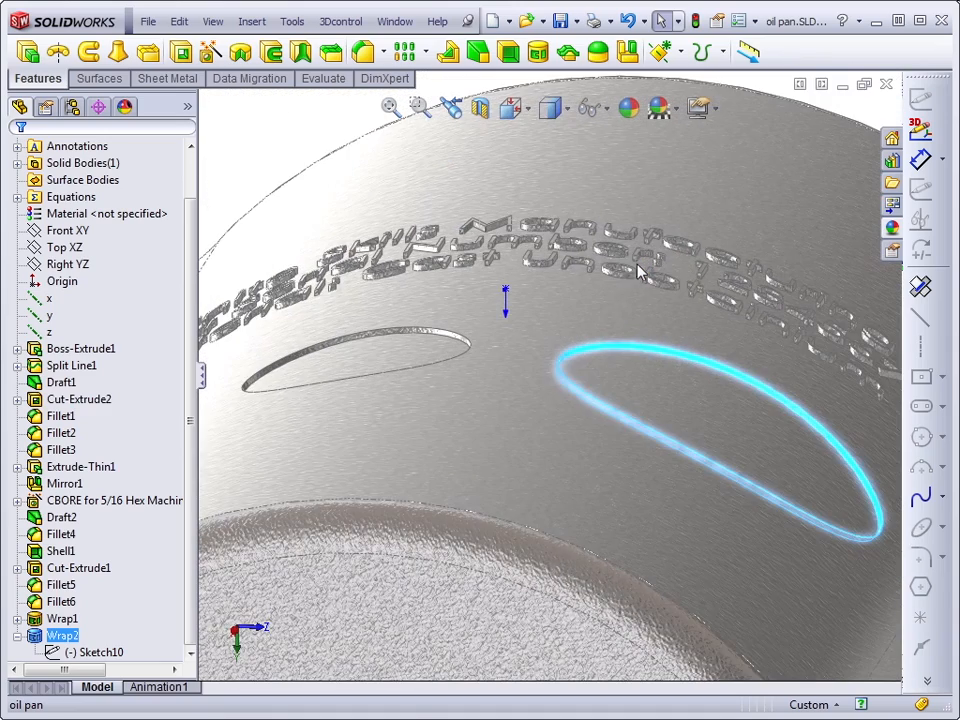
pyautogui.click(78, 399)
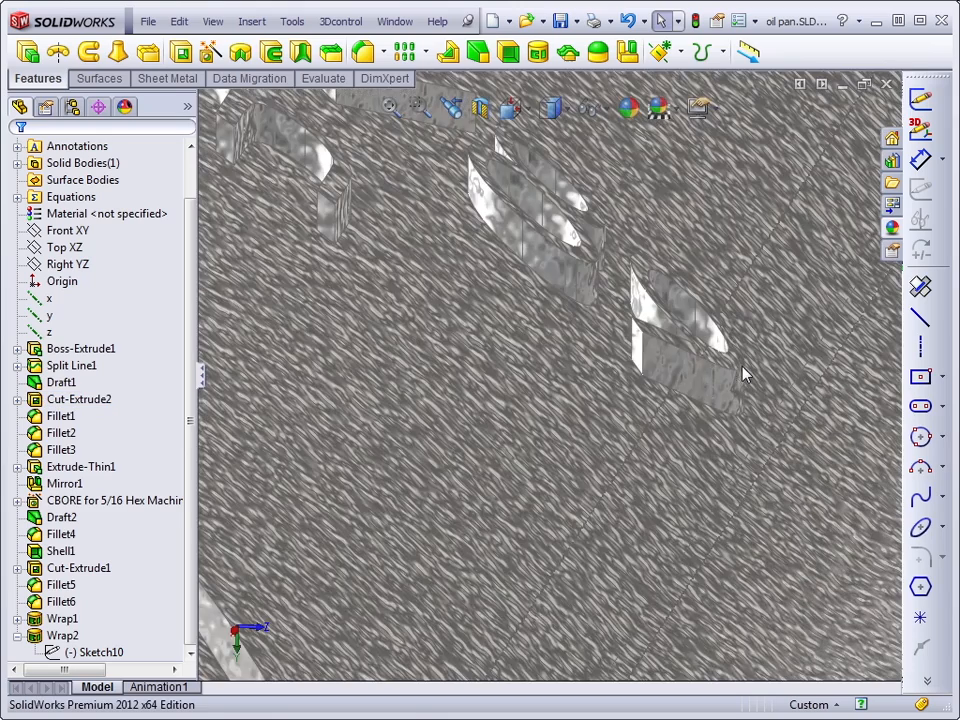
pyautogui.click(685, 375)
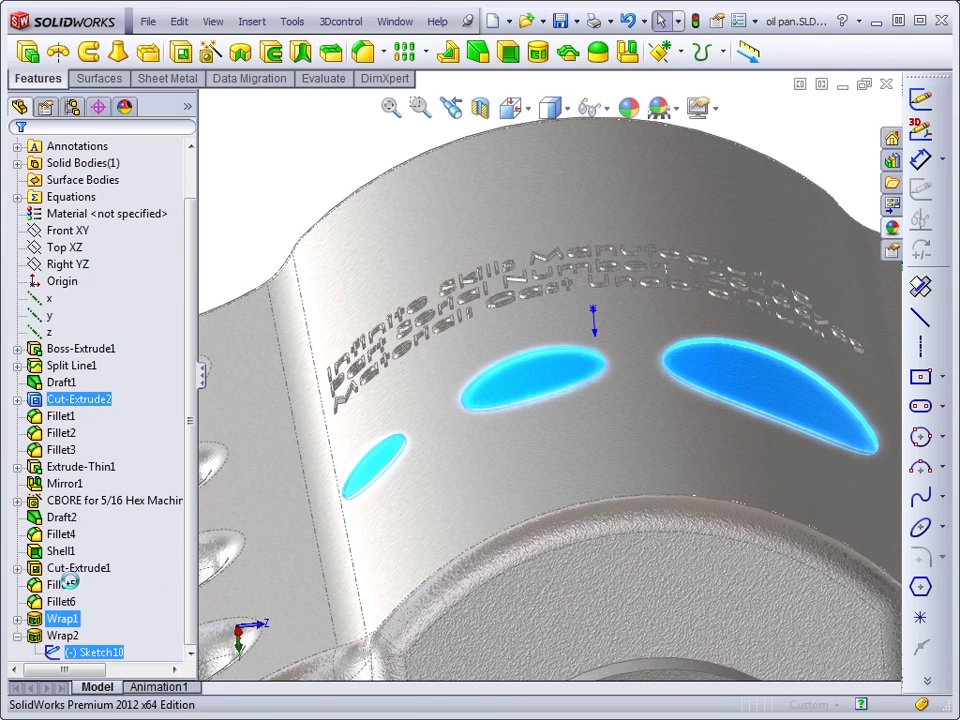
# Edit Wrap2 to set its pull direction to the Top XZ plane
pyautogui.doubleClick(62, 635)
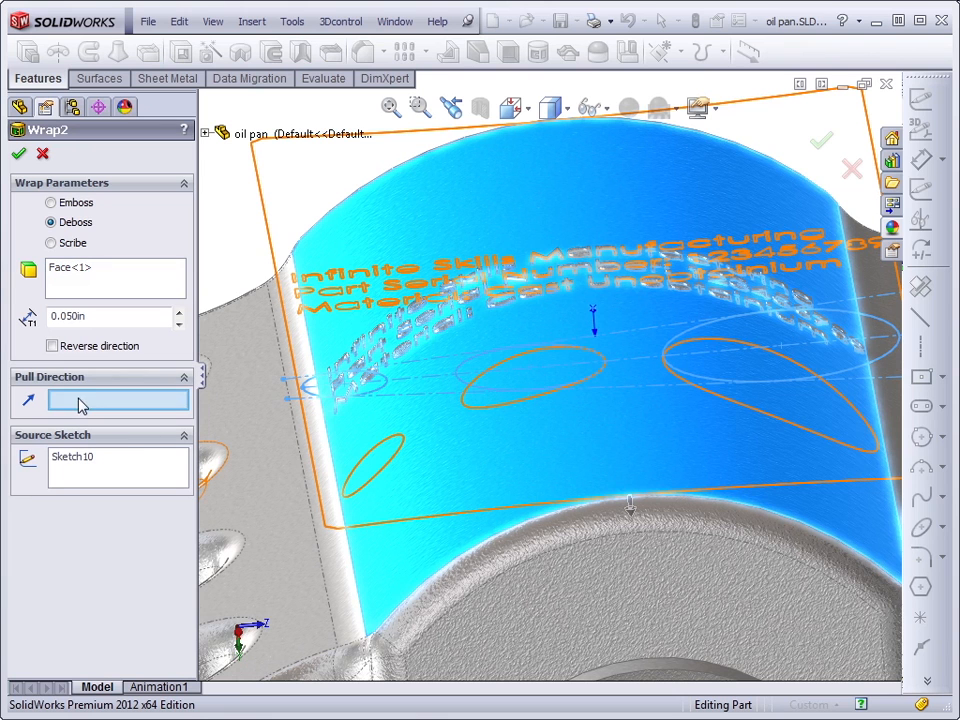
pyautogui.moveTo(207, 138)
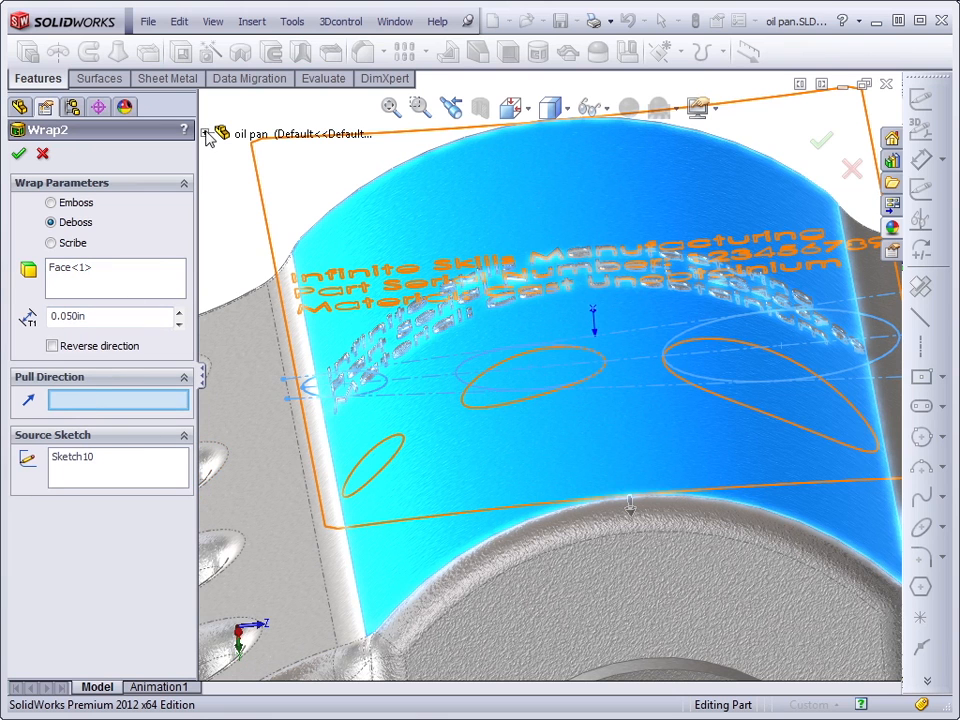
pyautogui.click(211, 133)
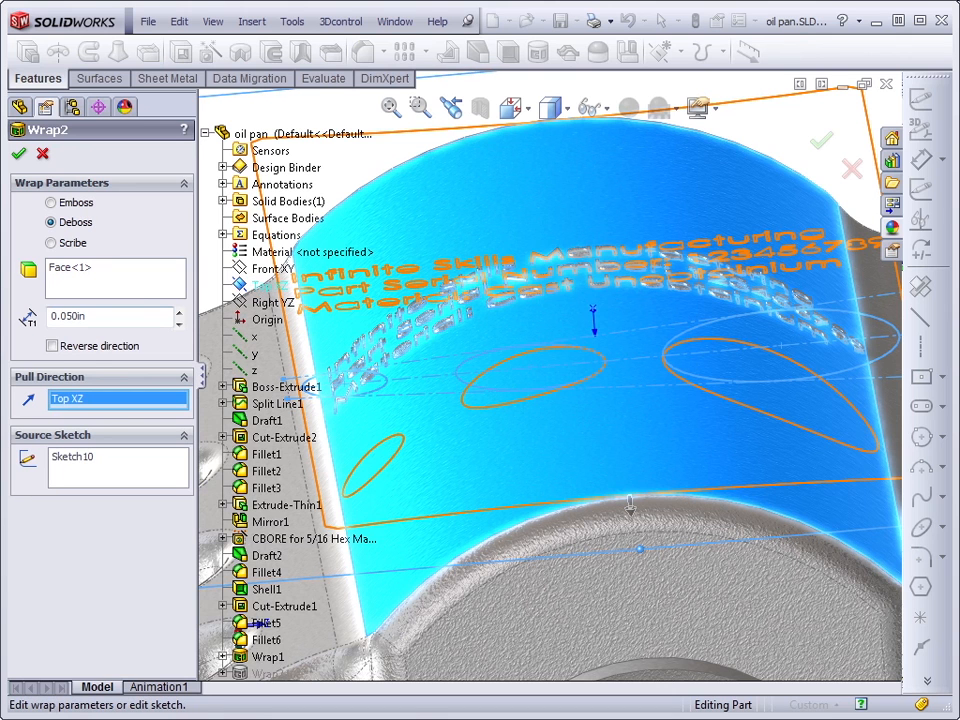
pyautogui.click(18, 154)
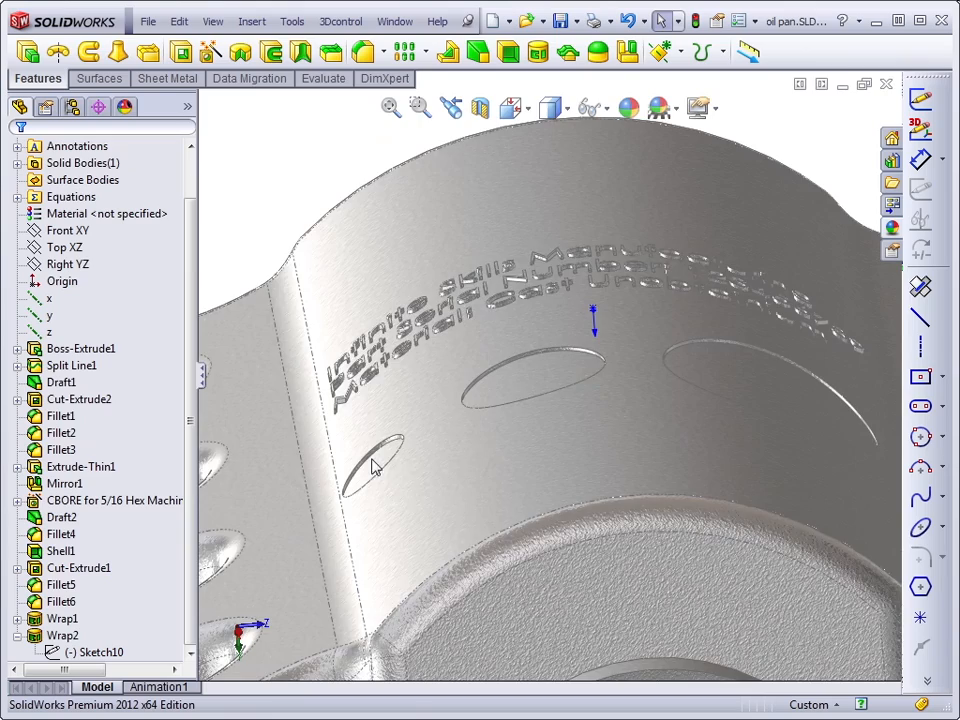